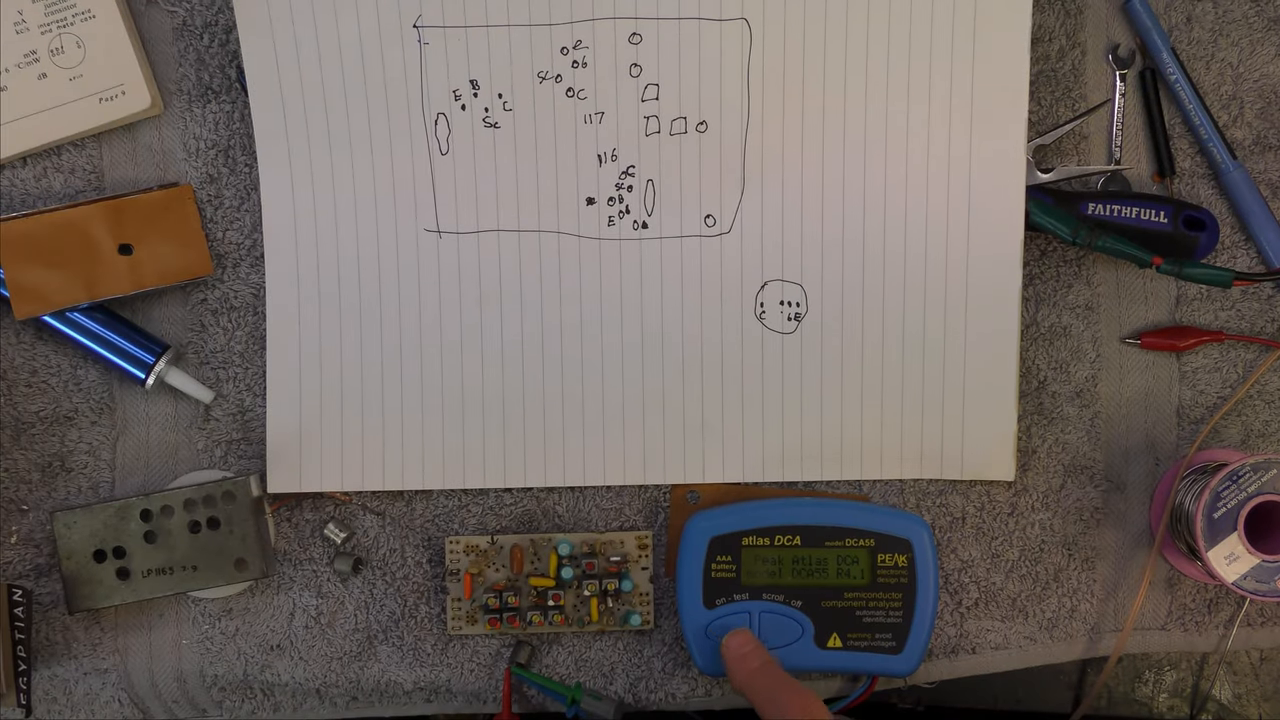
click(736, 640)
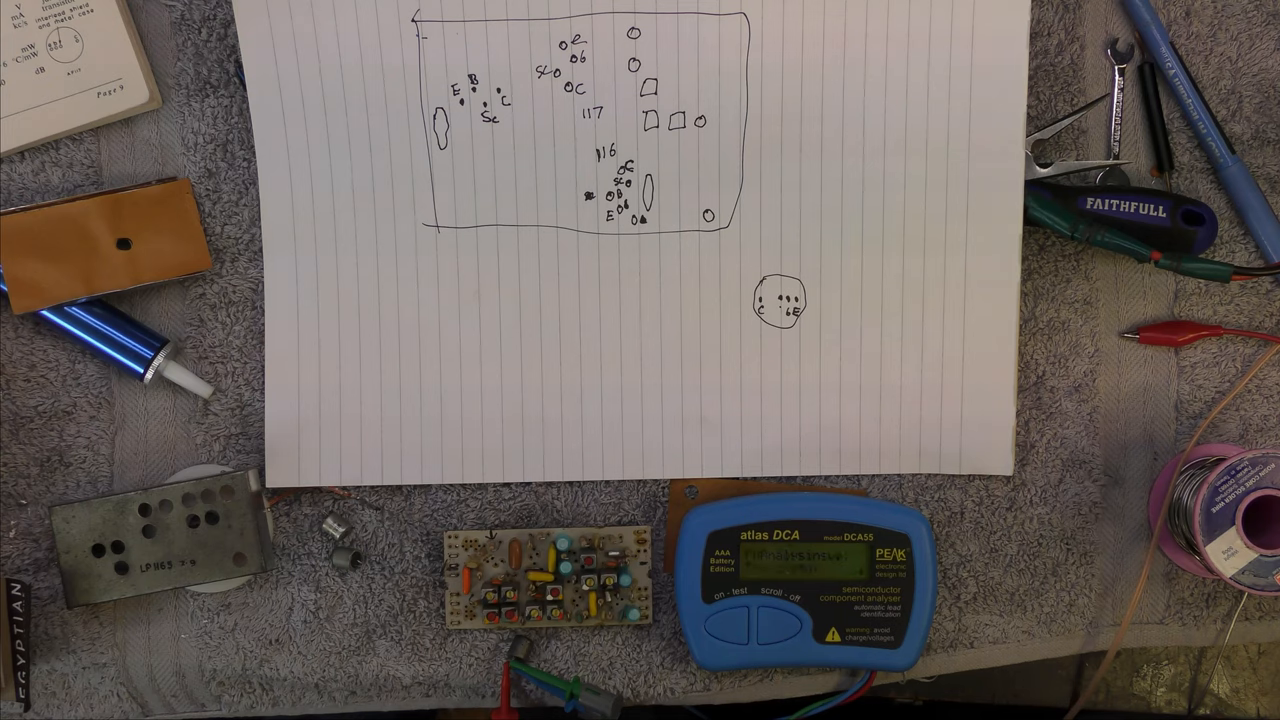
click(780, 624)
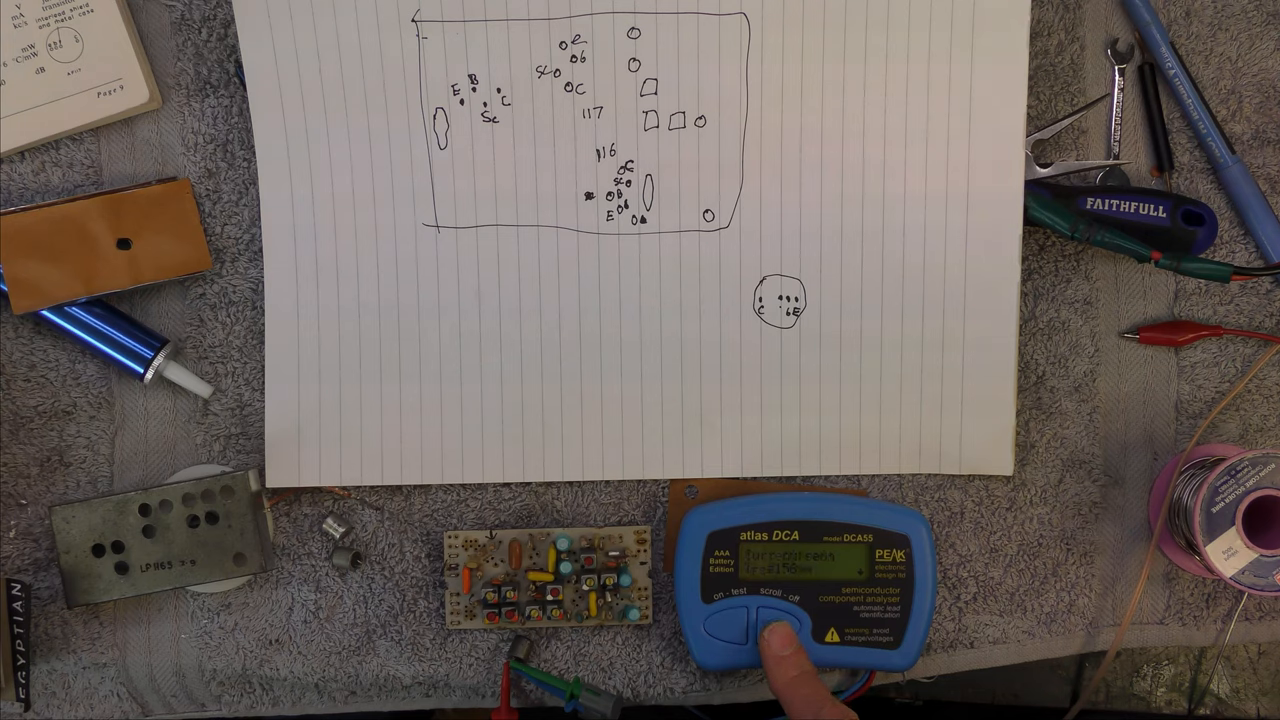
click(764, 624)
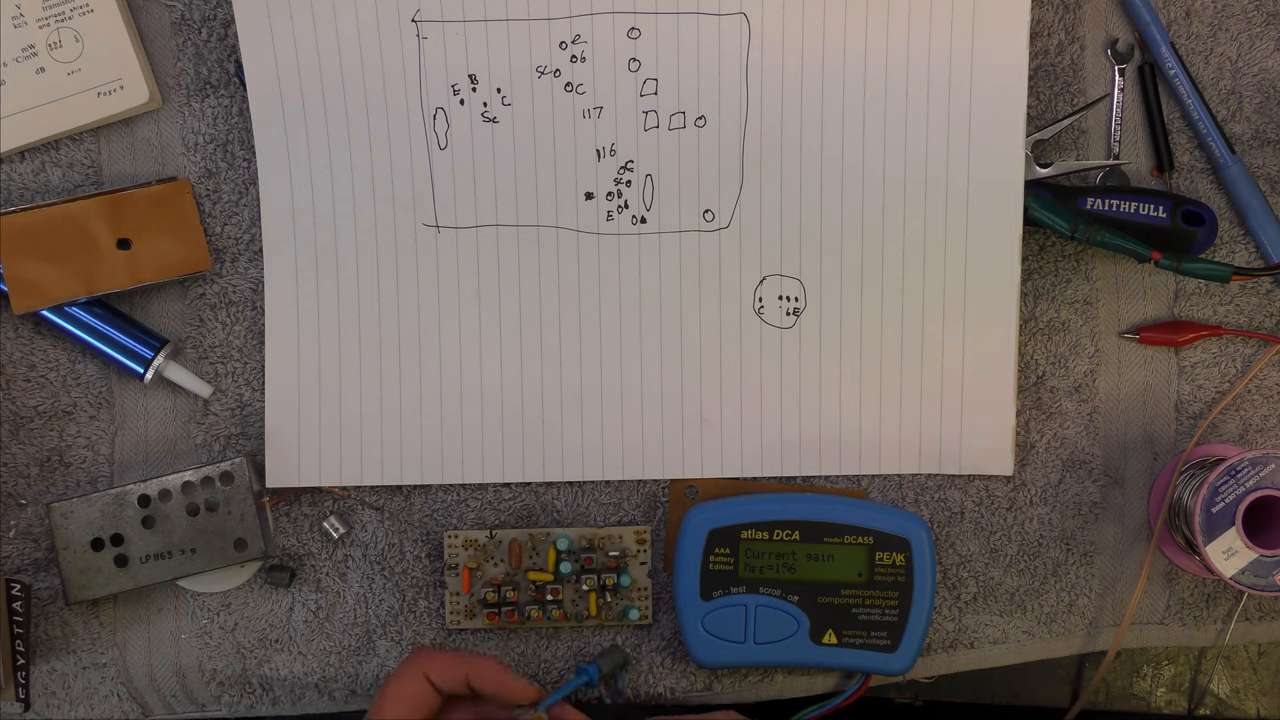
click(730, 624)
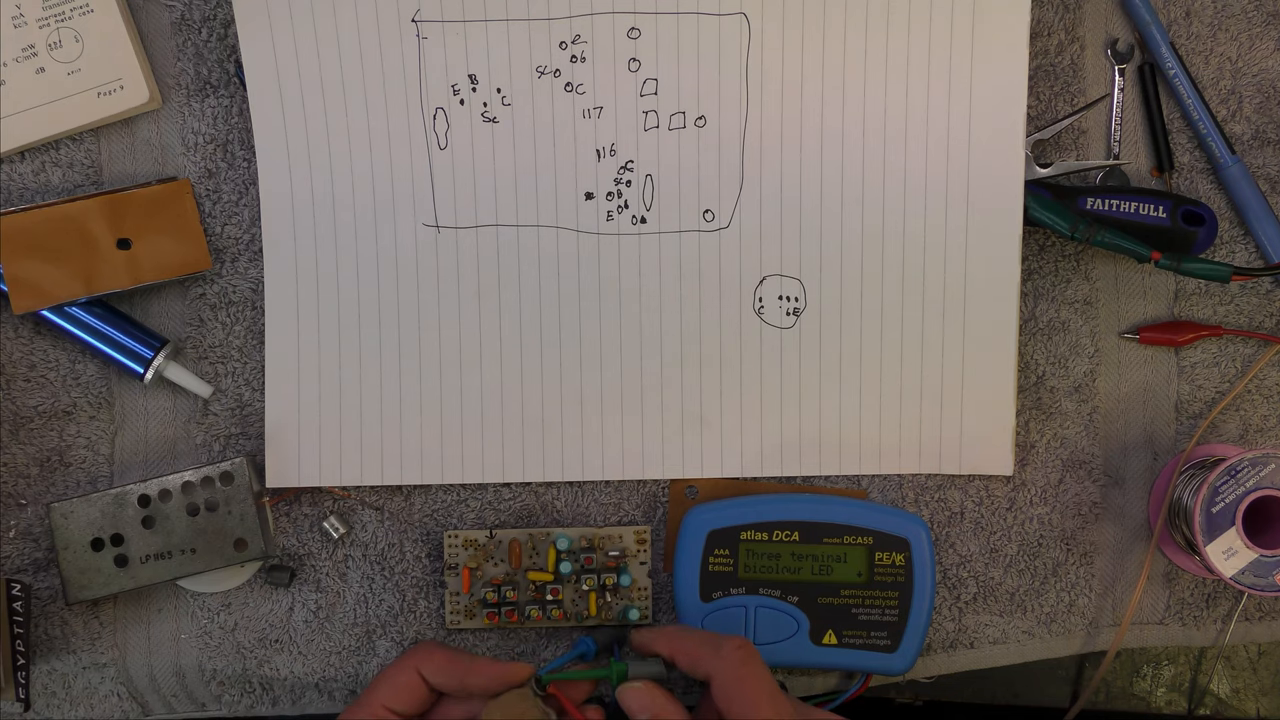
click(764, 630)
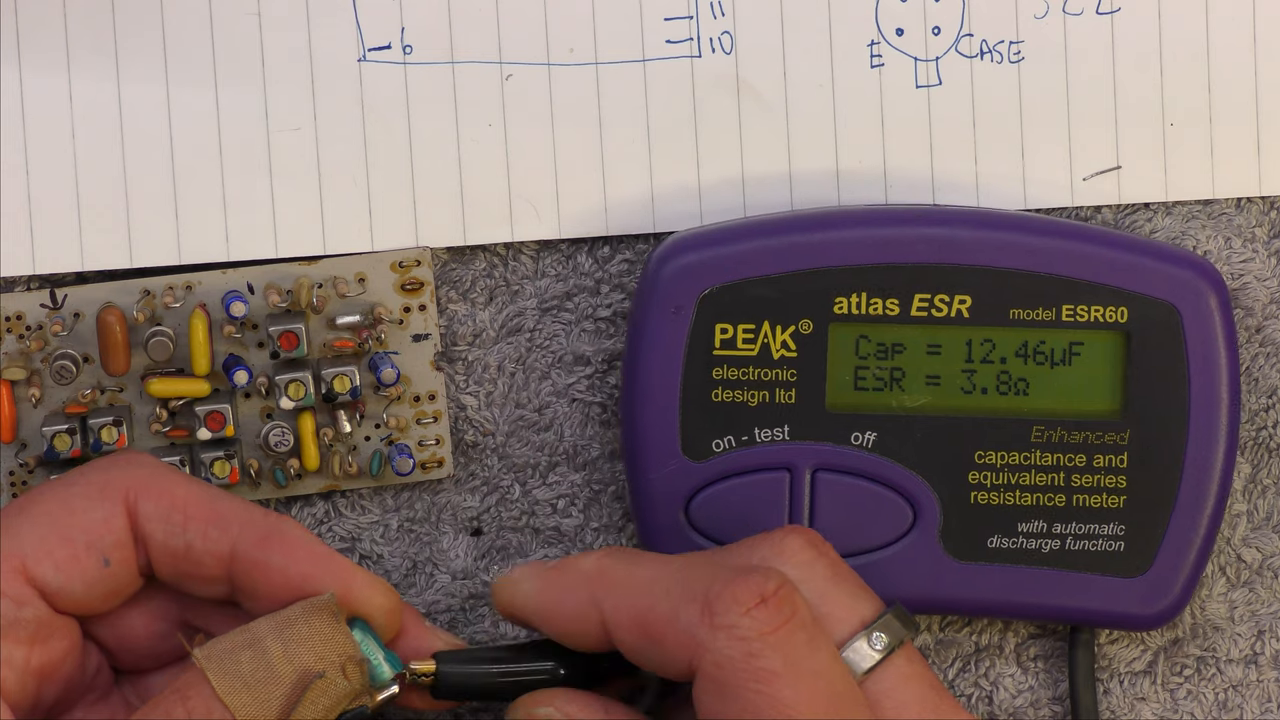
click(730, 510)
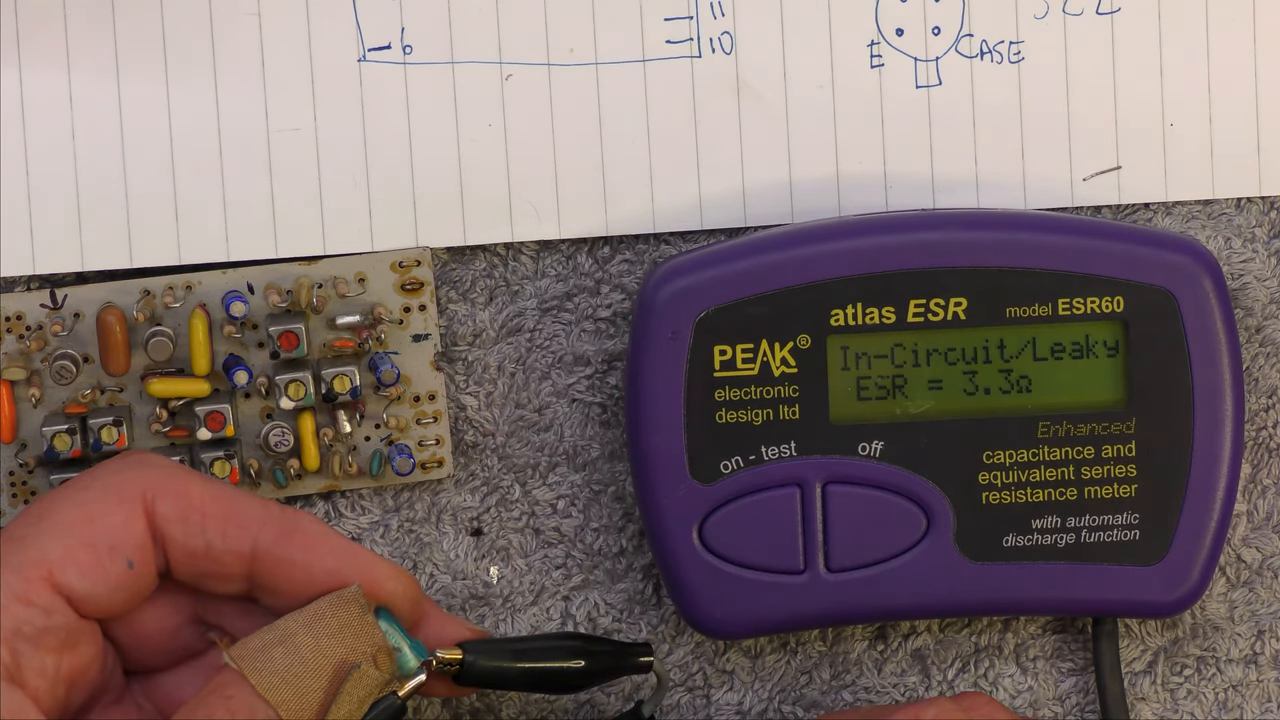
click(760, 520)
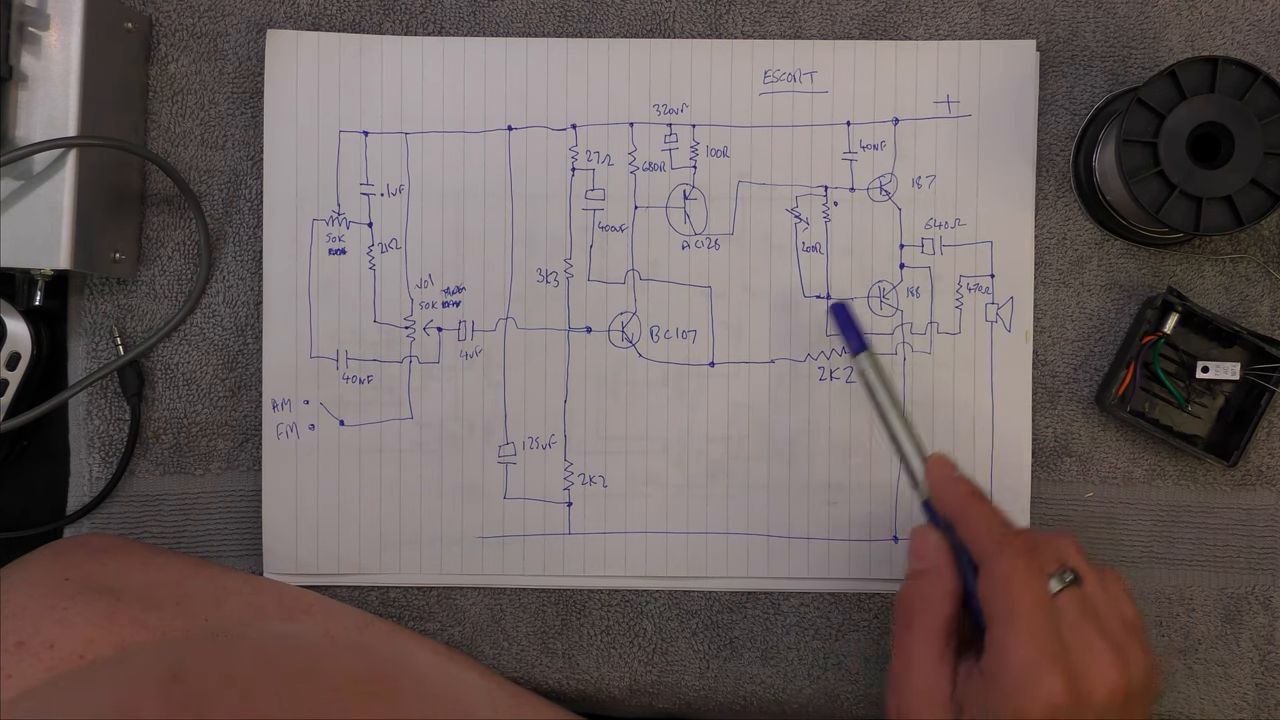
mouse_move(640, 330)
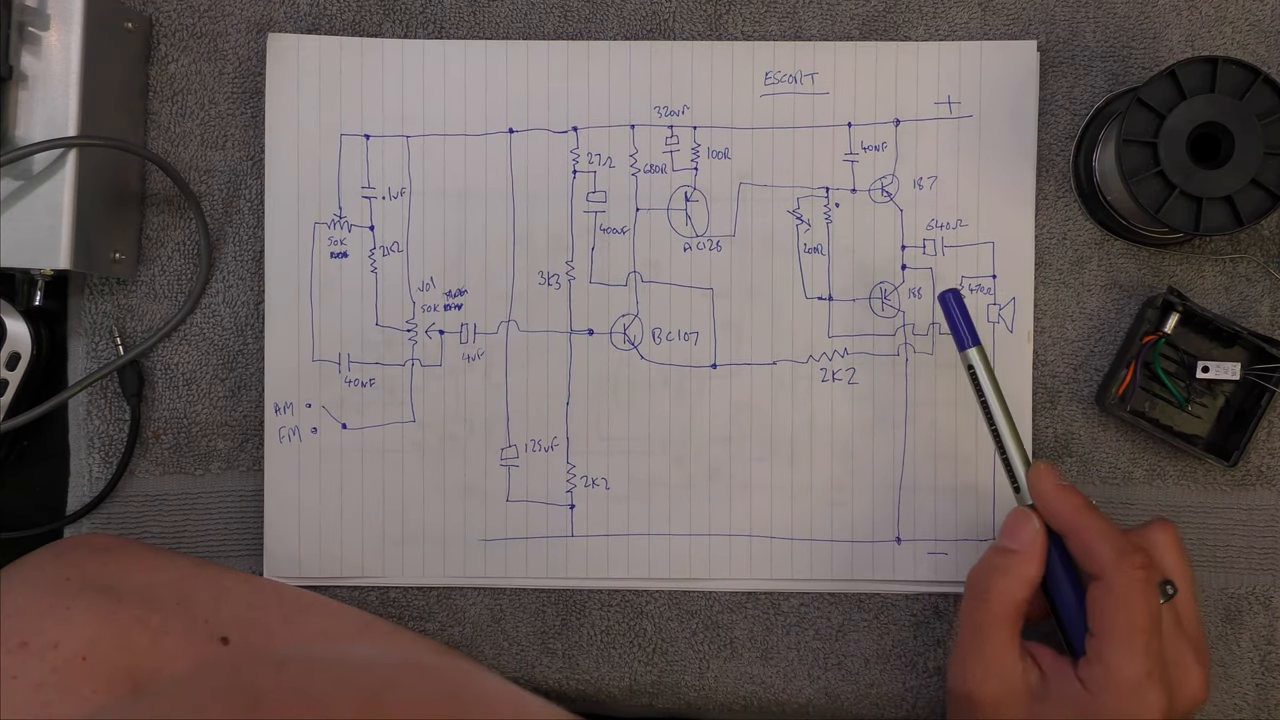
mouse_move(680, 290)
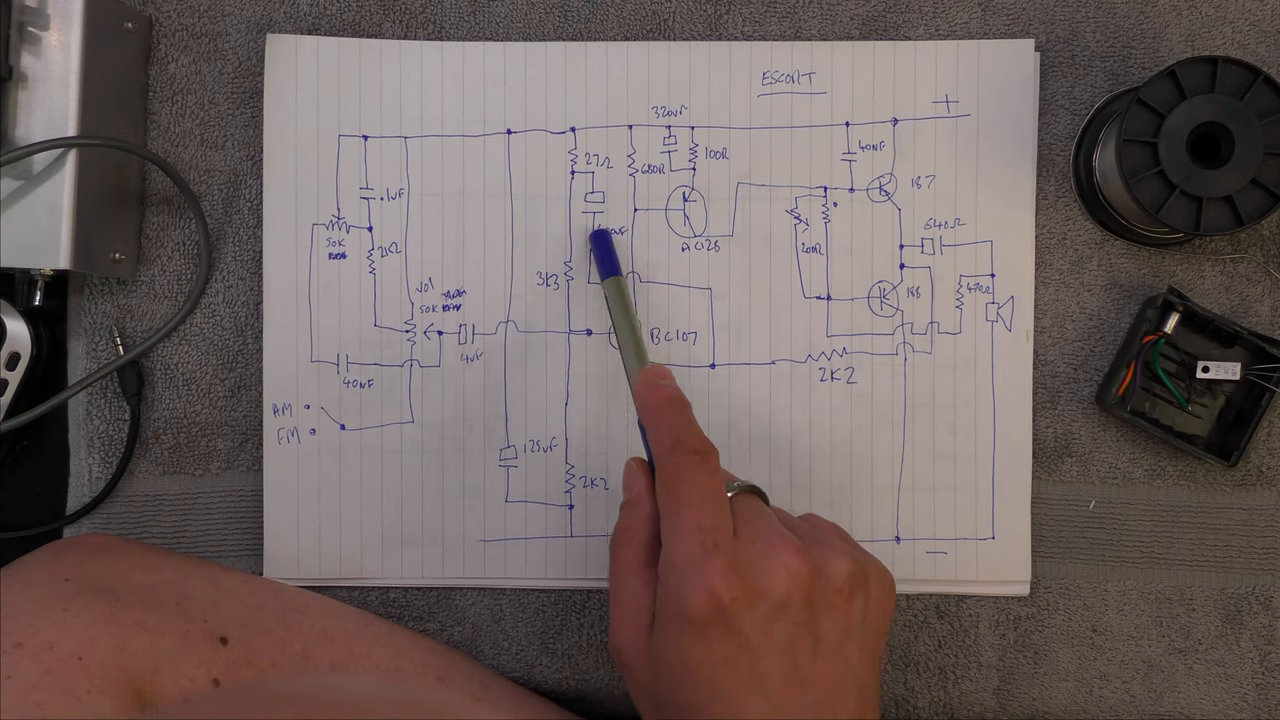
mouse_move(780, 460)
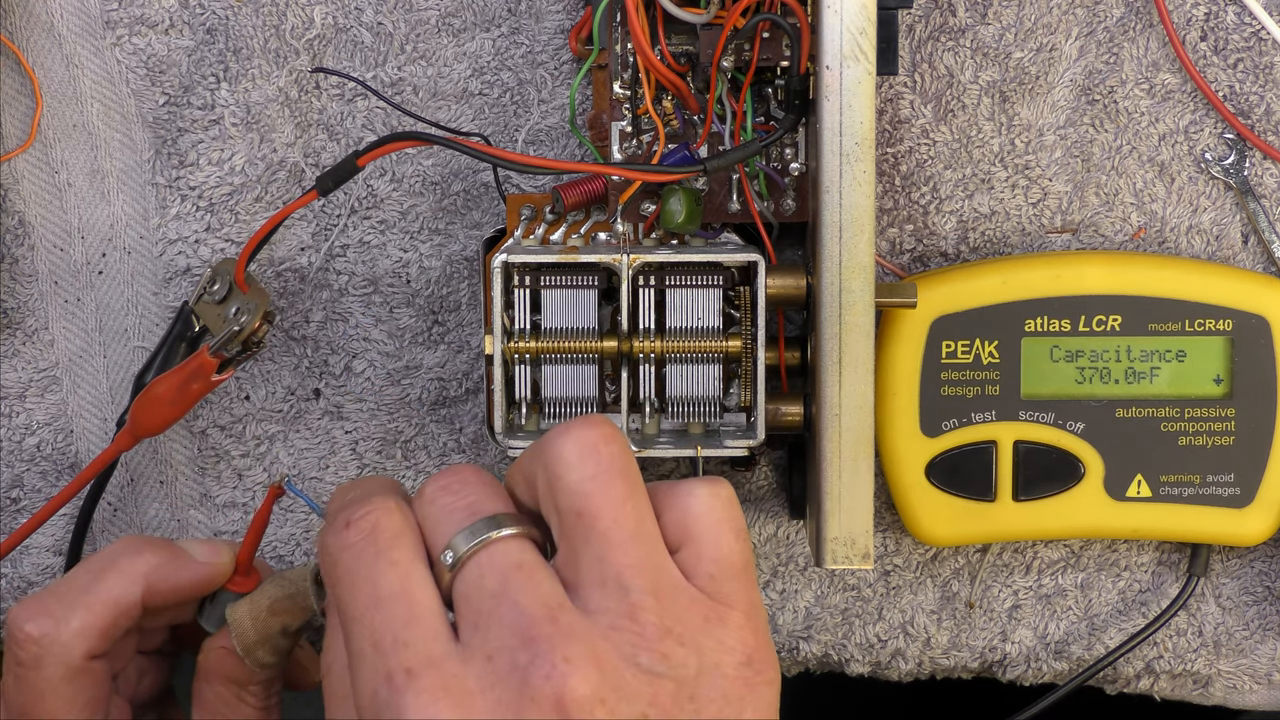
click(964, 464)
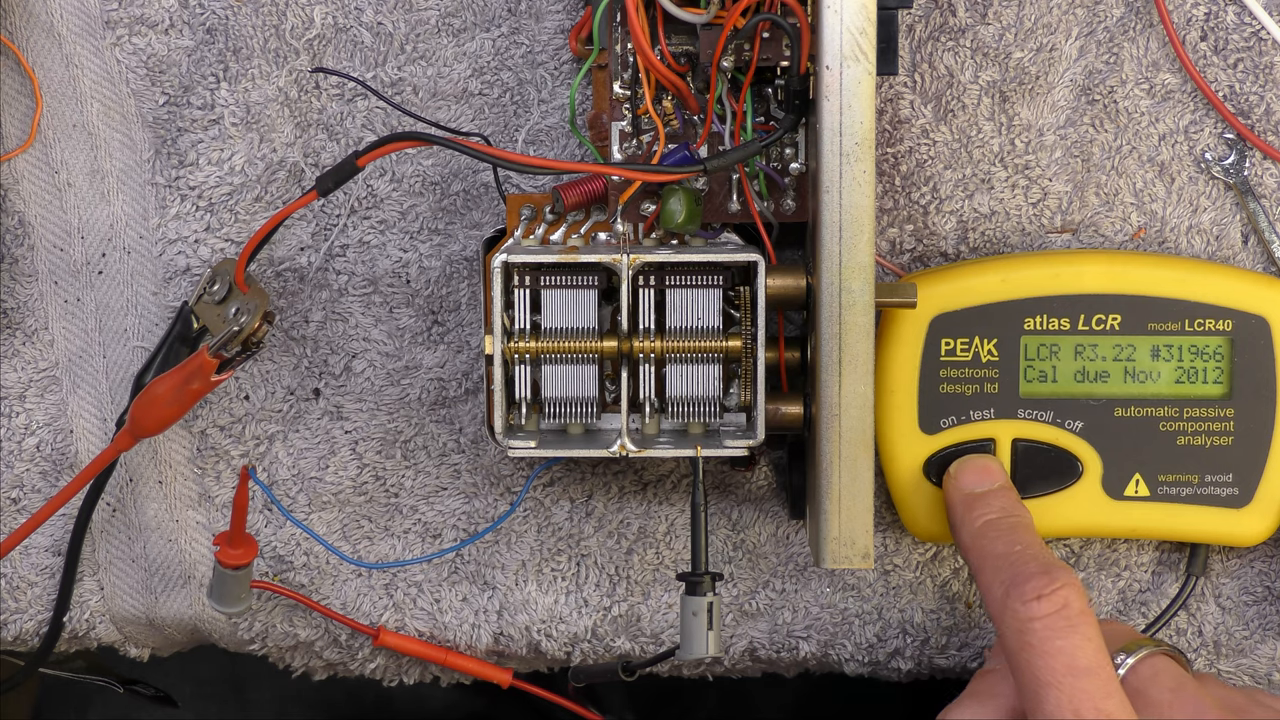
click(964, 480)
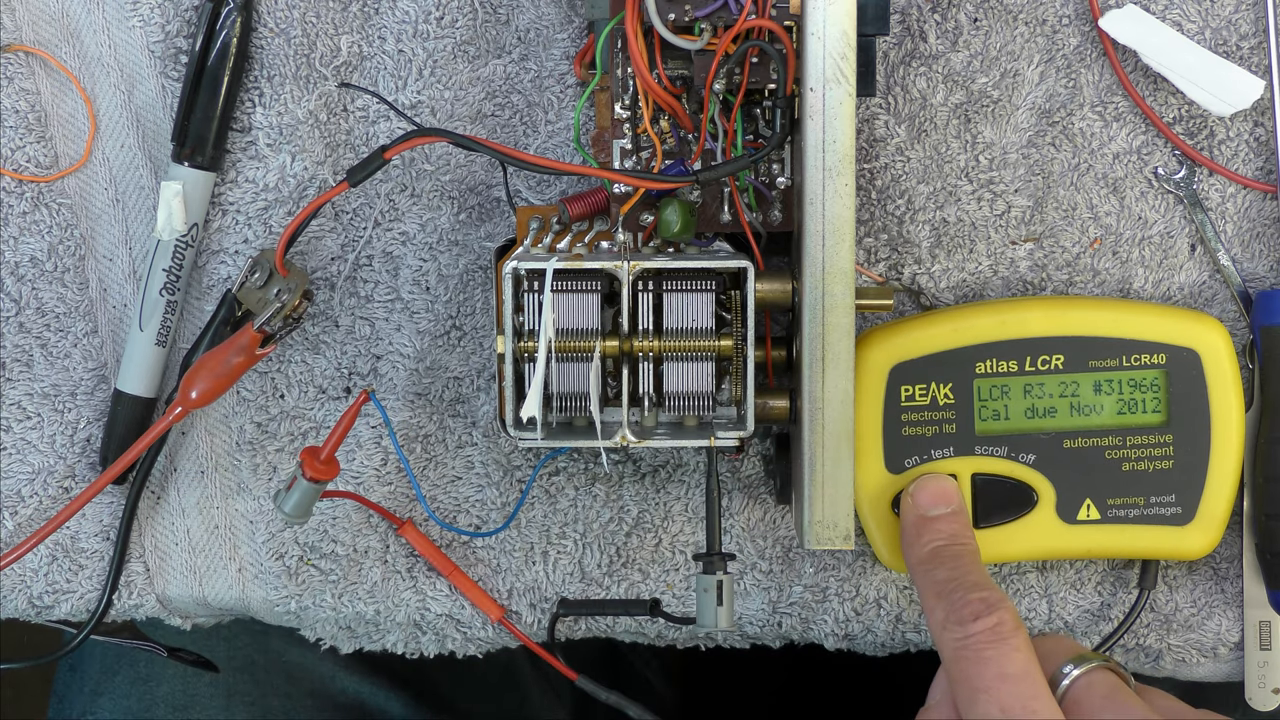
click(920, 504)
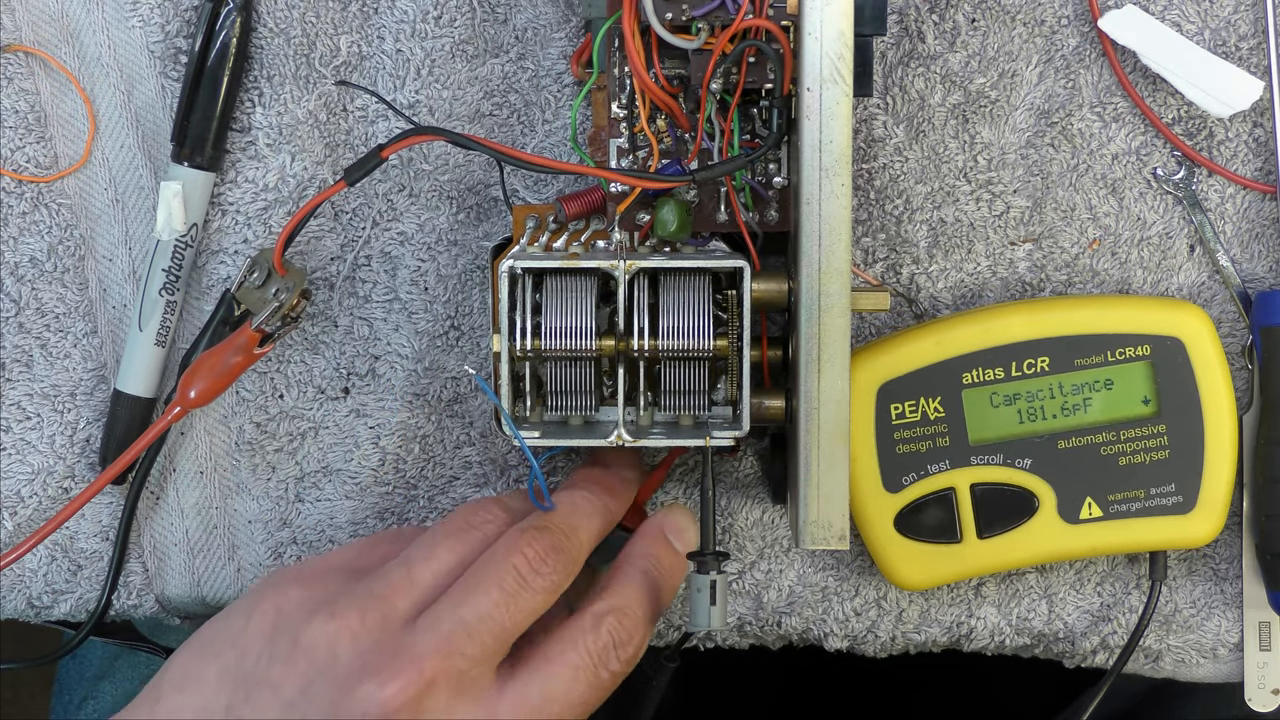
click(920, 510)
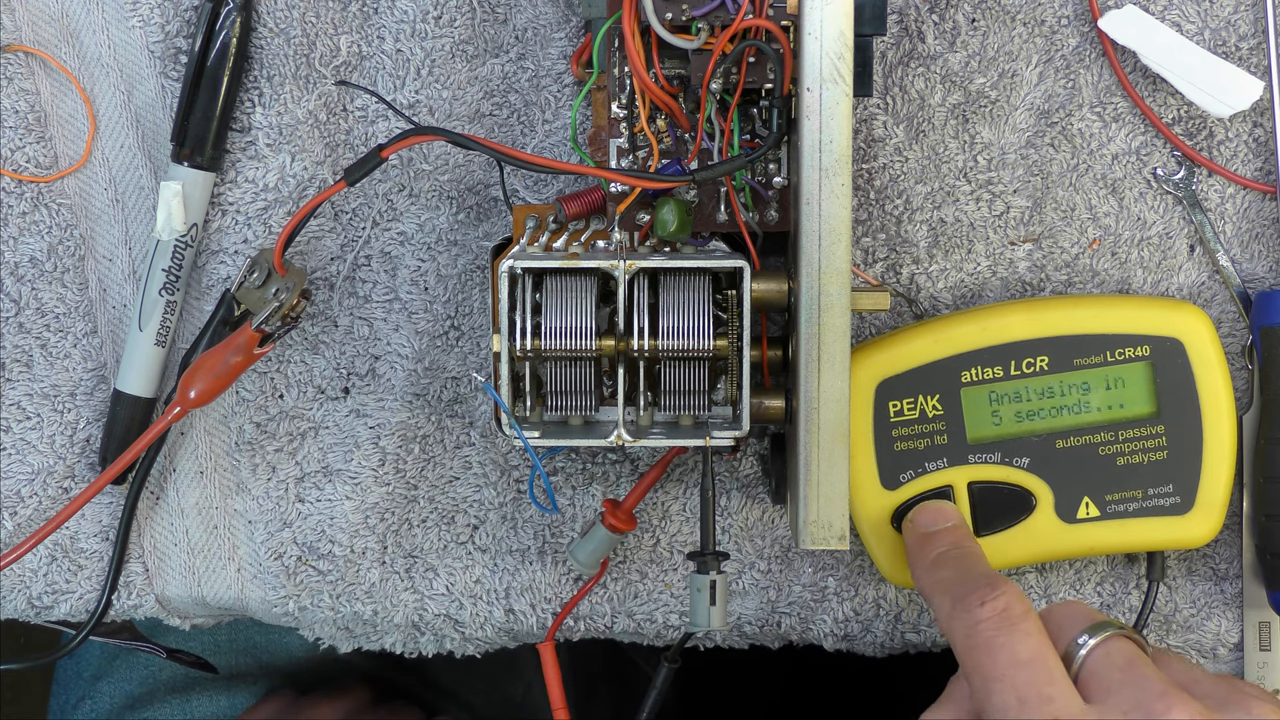